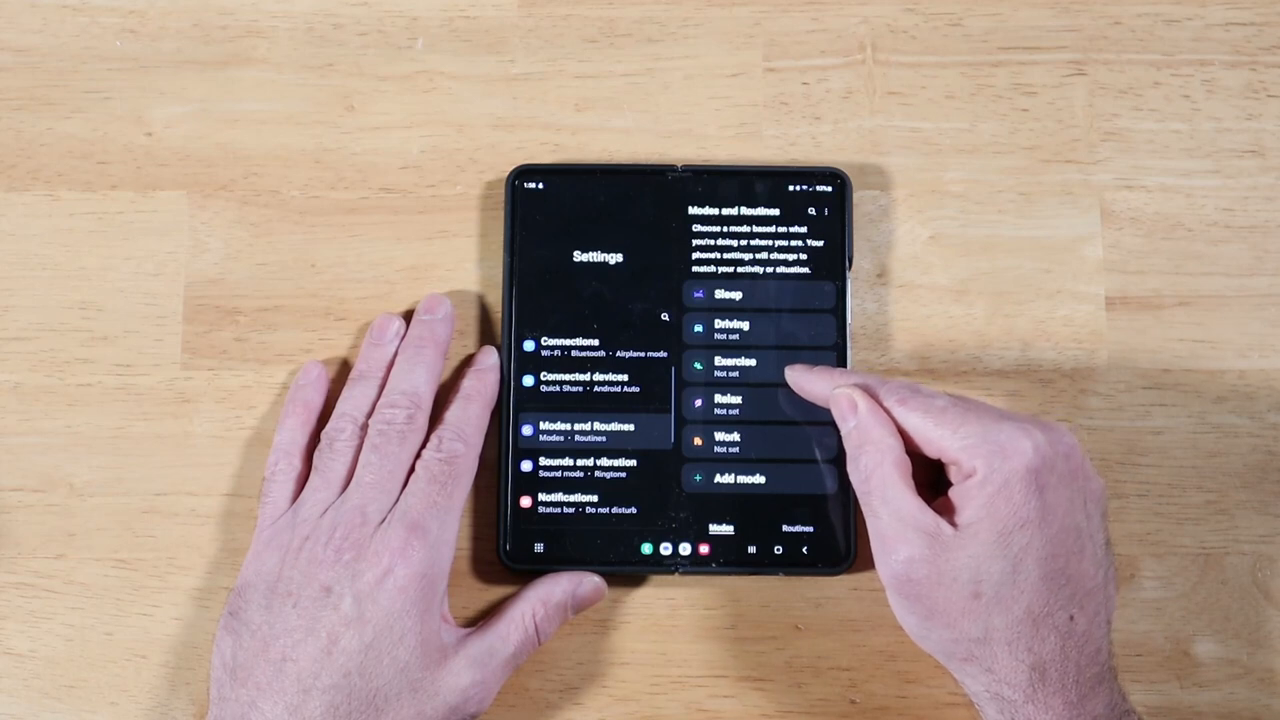
Select the Exercise mode from the Modes and Routines list to set it up.
{"action": "left_click", "coordinate": [796, 528]}
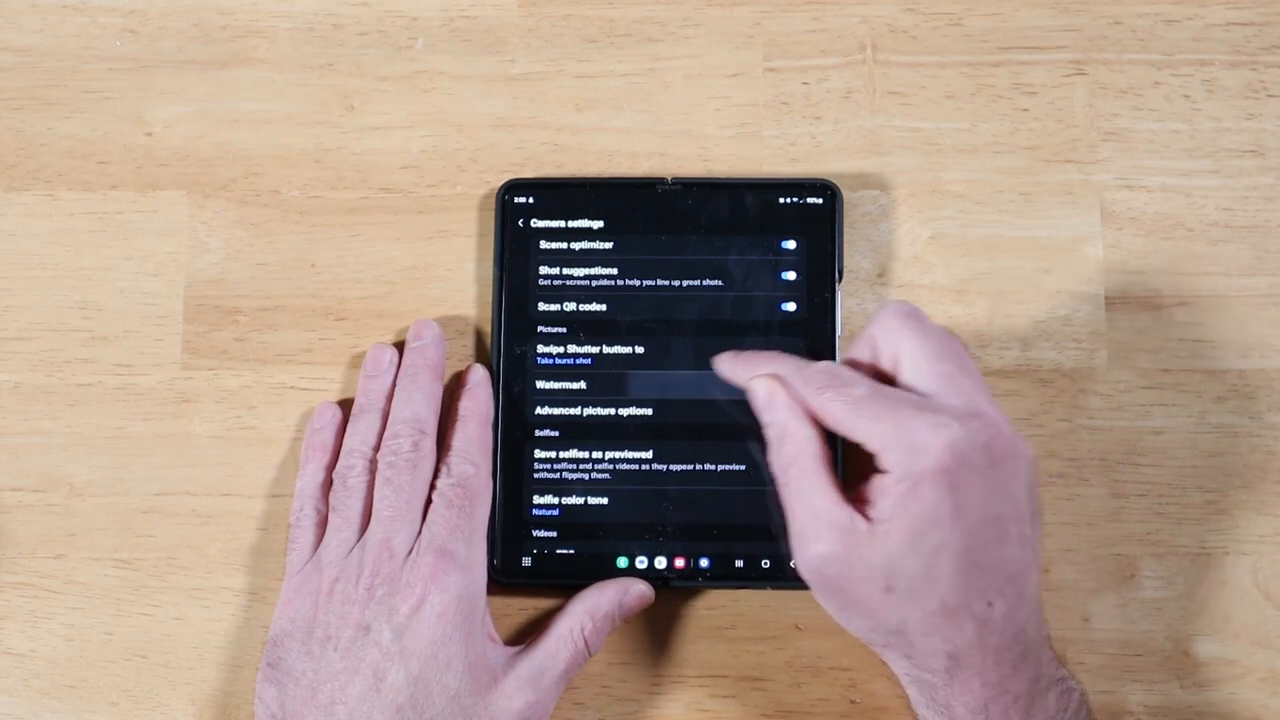
Choose the Watermark option in Camera settings to view photo watermark choices.
{"action": "left_click", "coordinate": [564, 384]}
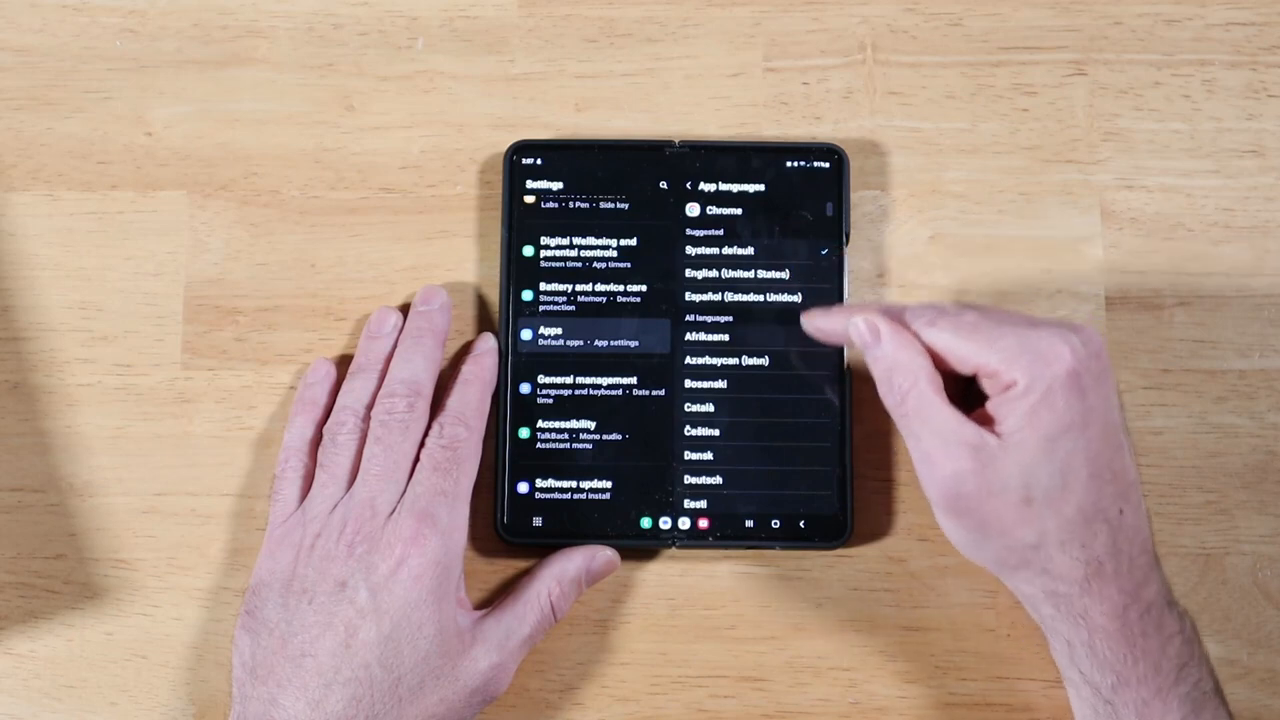
Scroll down through the General management settings list.
{"action": "scroll", "scroll_direction": "down", "scroll_amount": 3}
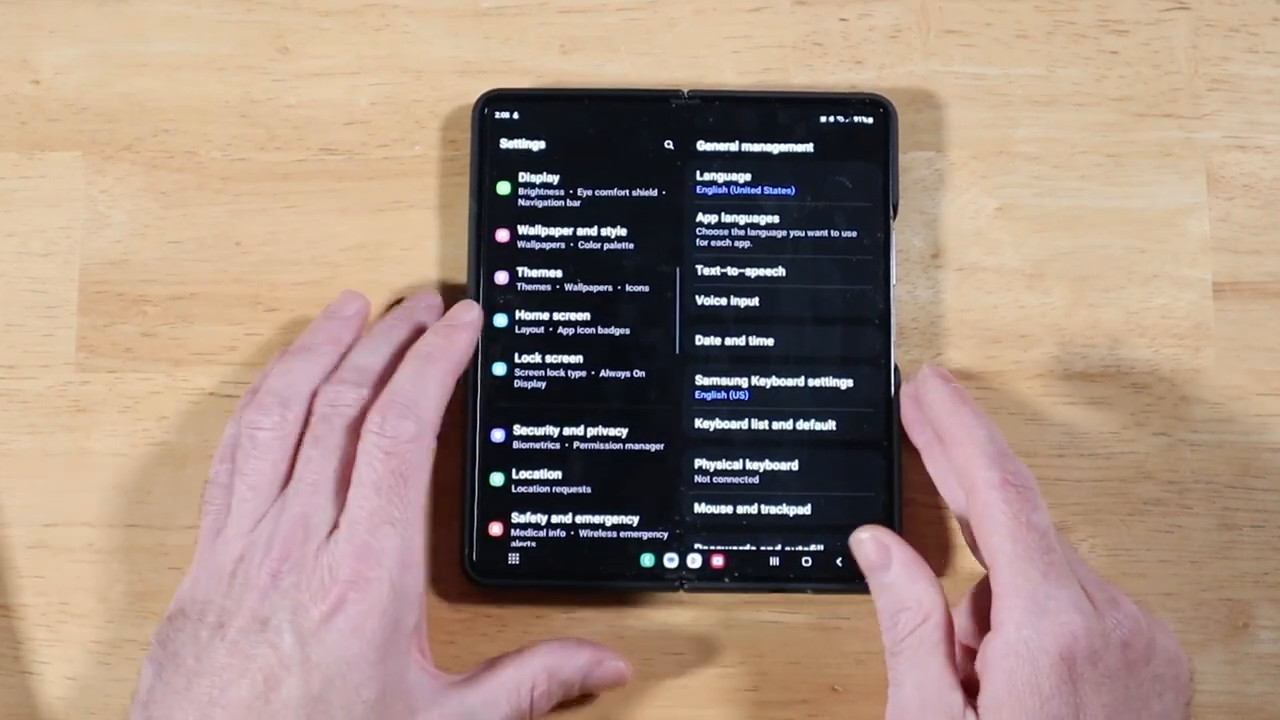
Go into Connections, showing Wi-Fi, Wi-Fi Calling and Bluetooth switched on.
{"action": "left_click", "coordinate": [548, 368]}
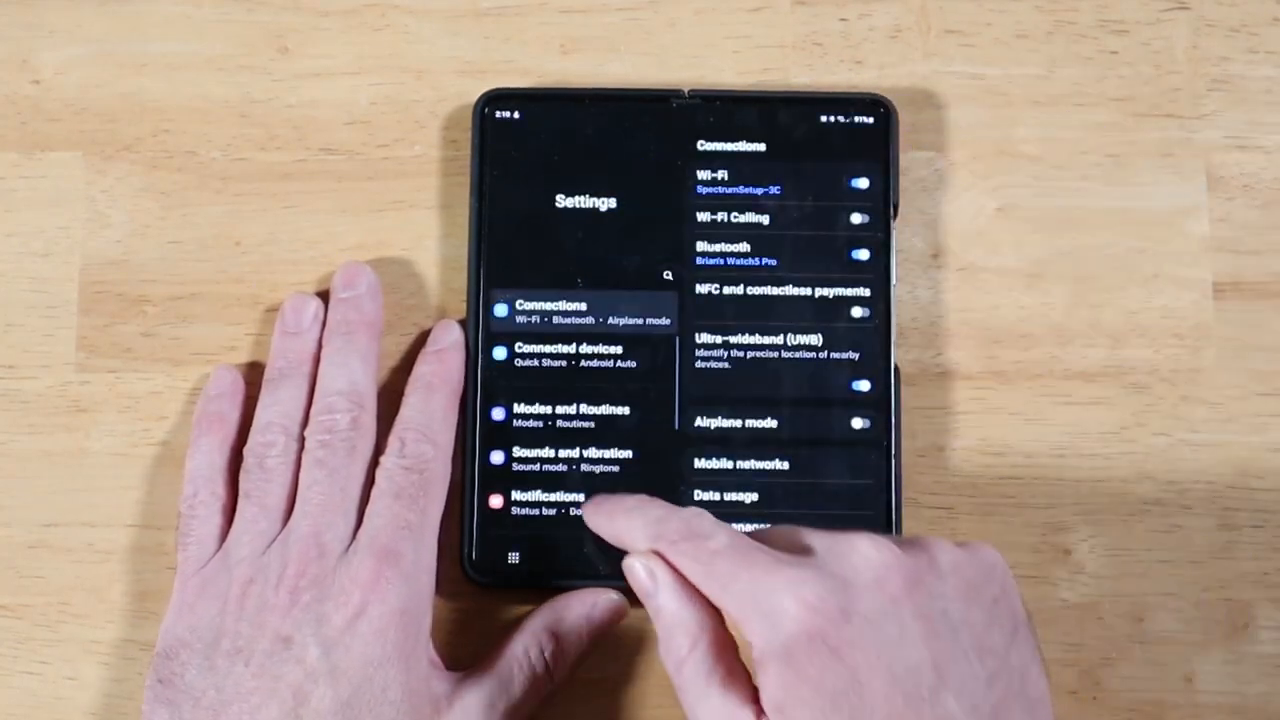
In Device care's Auto optimization, switch the Restart when needed option.
{"action": "scroll", "scroll_direction": "down", "scroll_amount": 3}
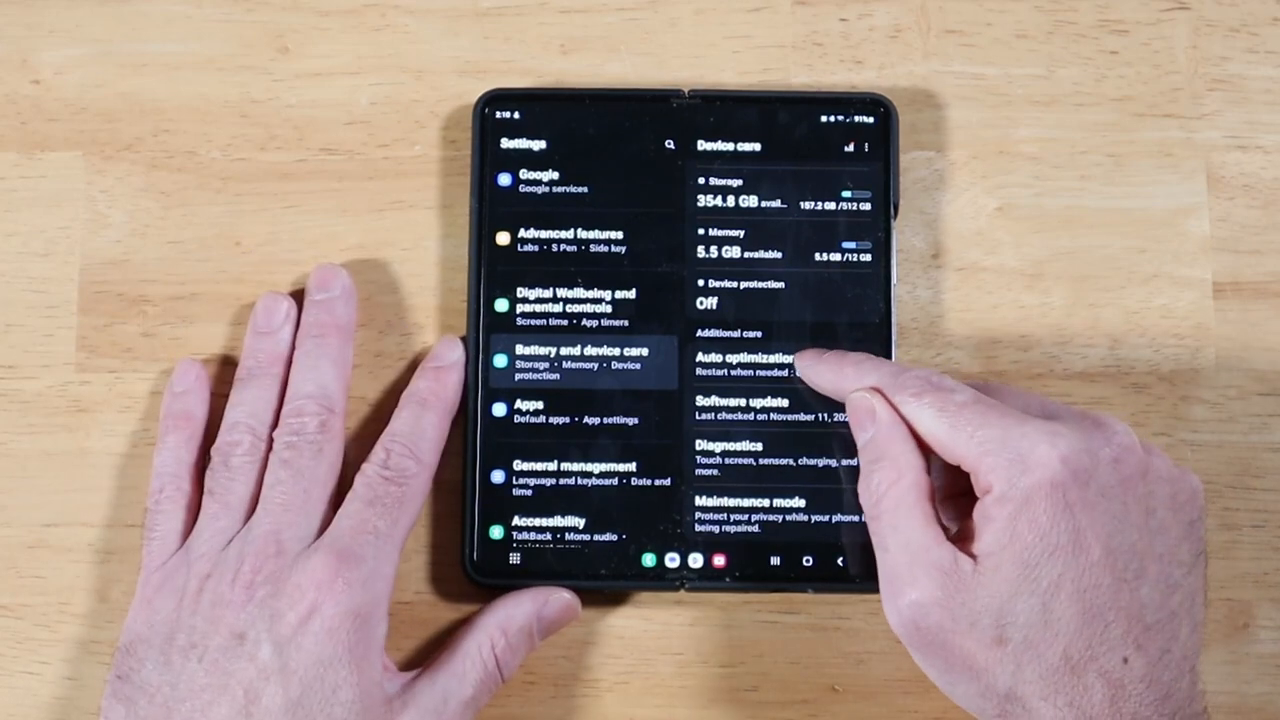
{"action": "left_click", "coordinate": [770, 364]}
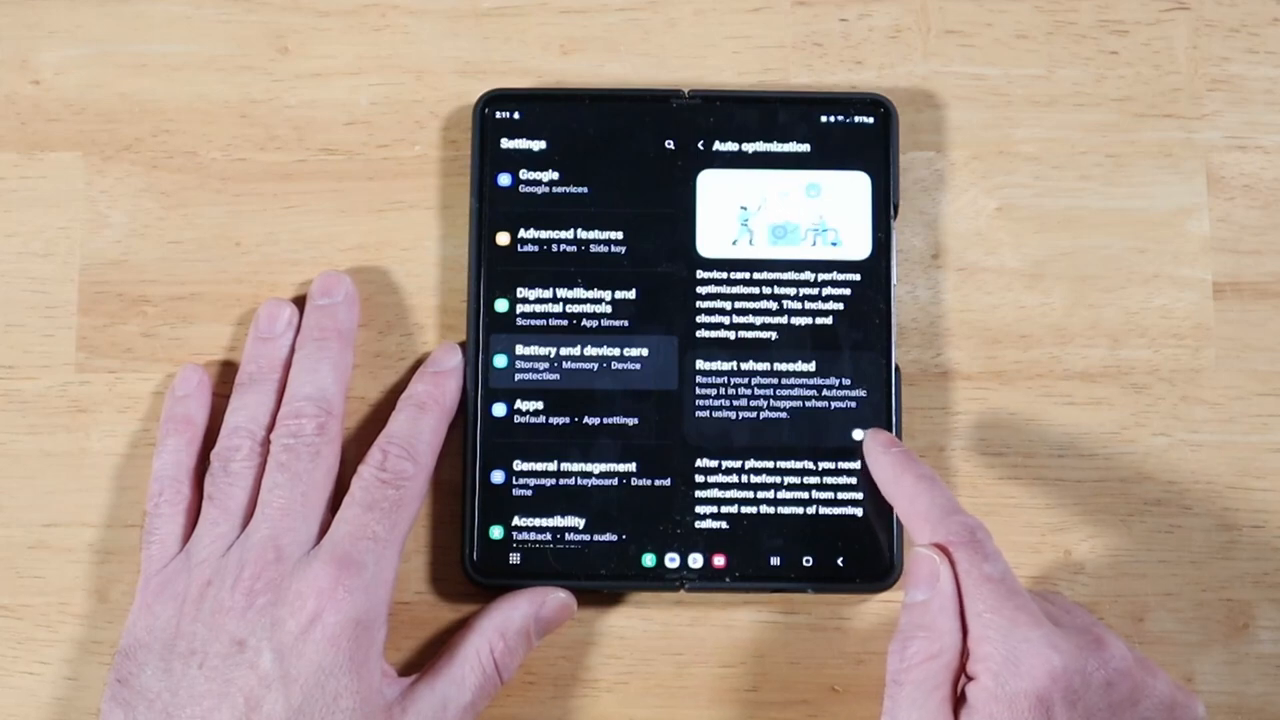
{"action": "left_click", "coordinate": [860, 432]}
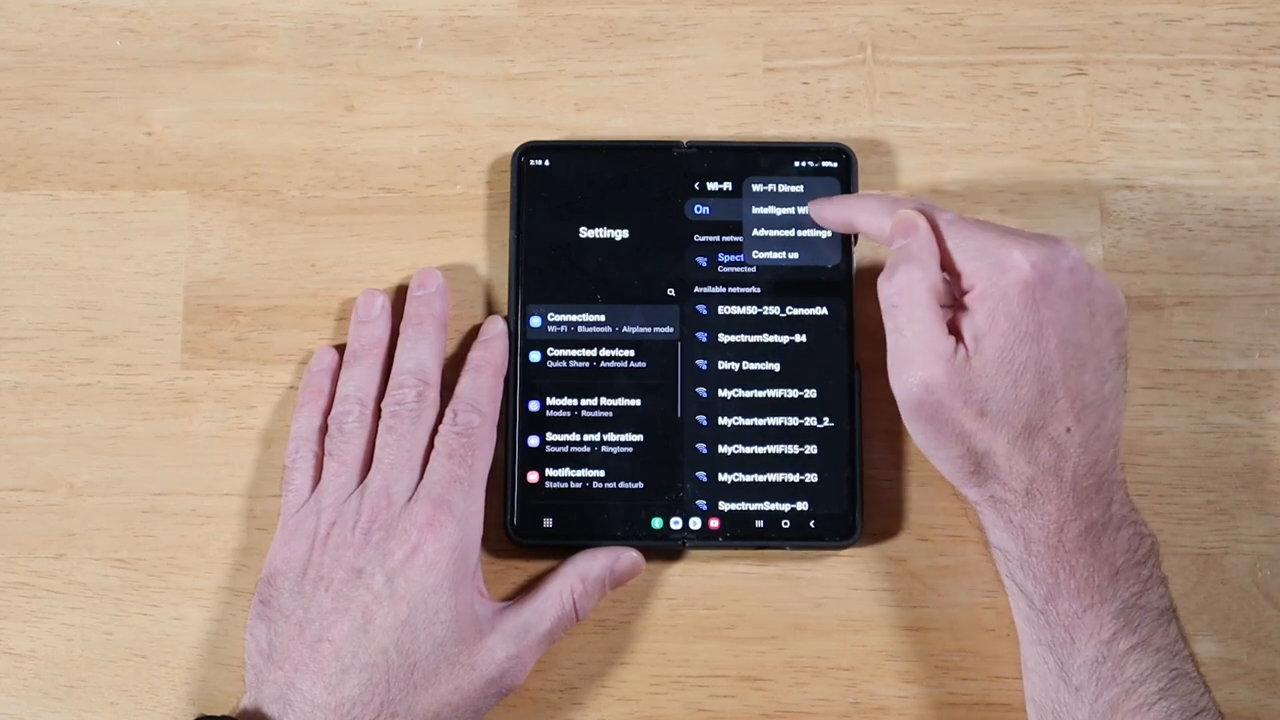
Via Intelligent Wi-Fi, enable Wi-Fi developer options and view Nearby Wi-Fi information.
{"action": "left_click", "coordinate": [792, 210]}
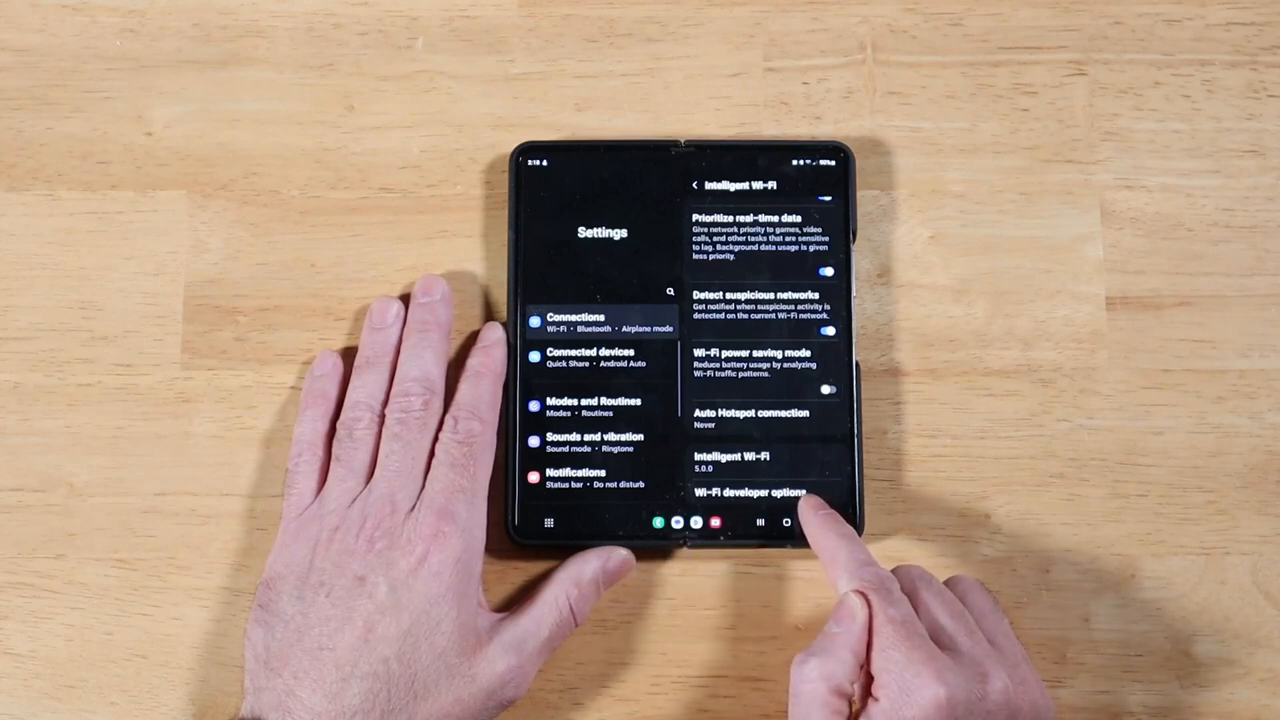
{"action": "left_click", "coordinate": [762, 492]}
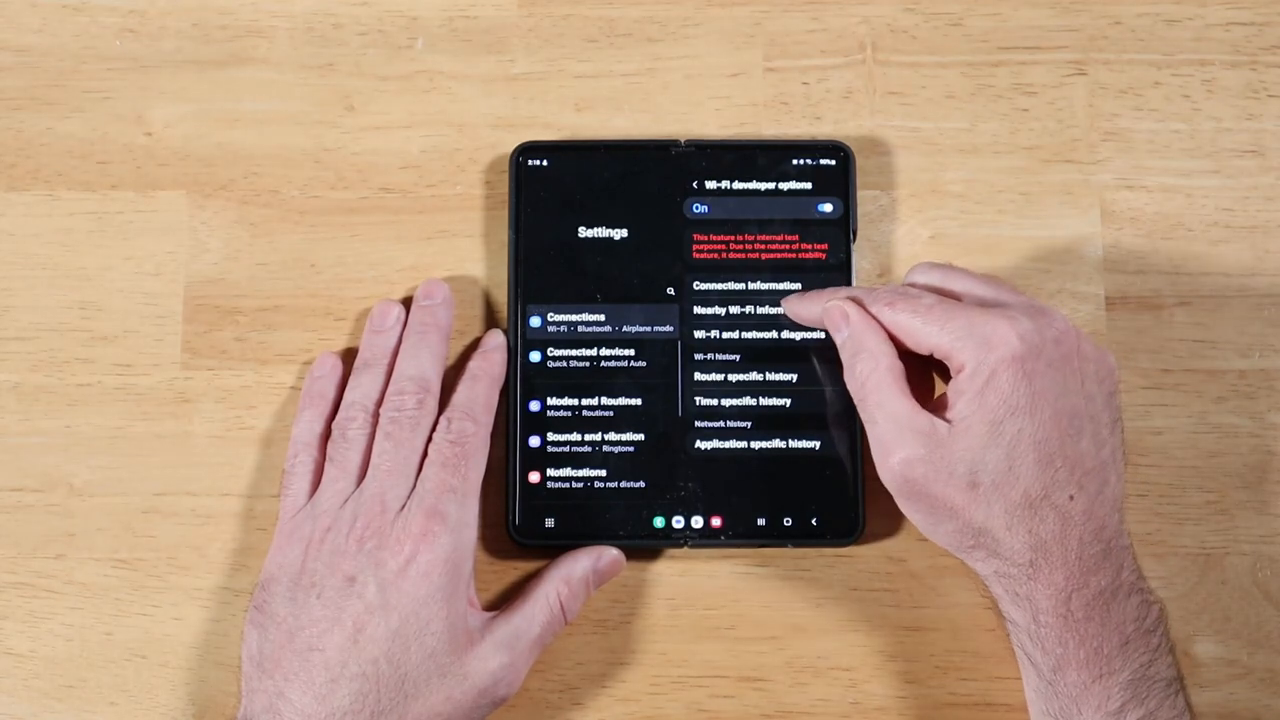
{"action": "left_click", "coordinate": [764, 312]}
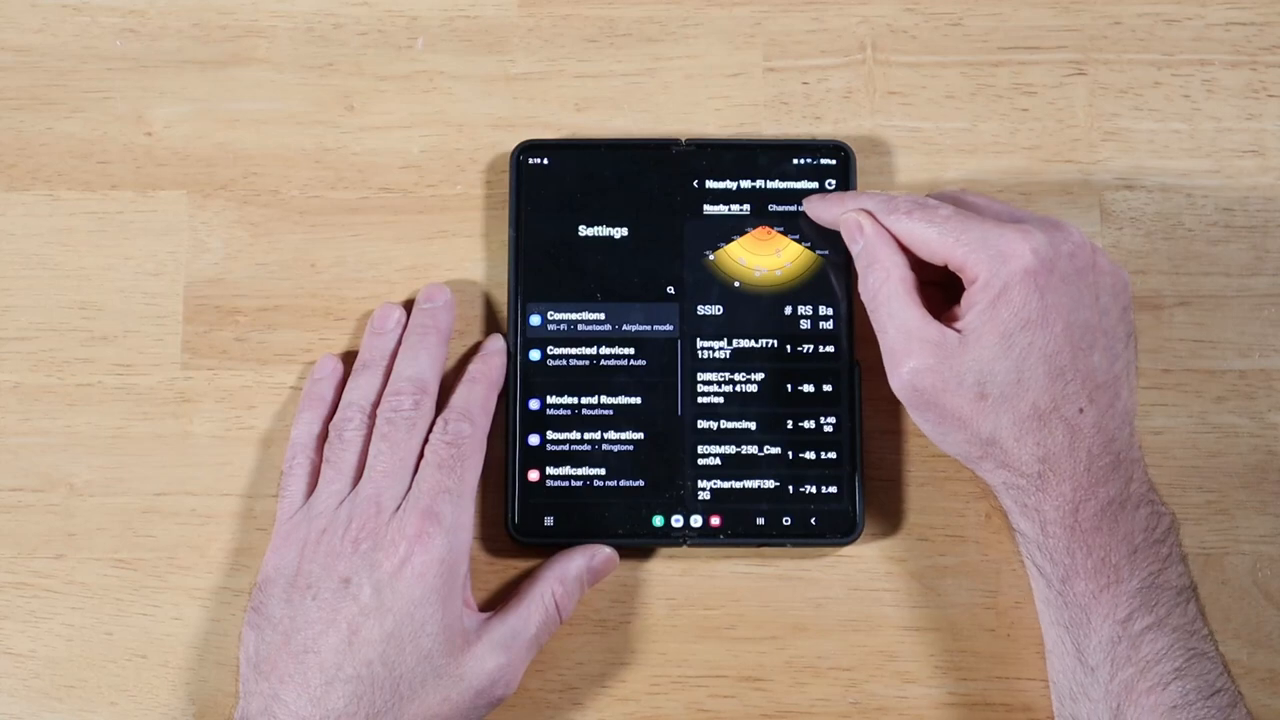
{"action": "left_click", "coordinate": [800, 208]}
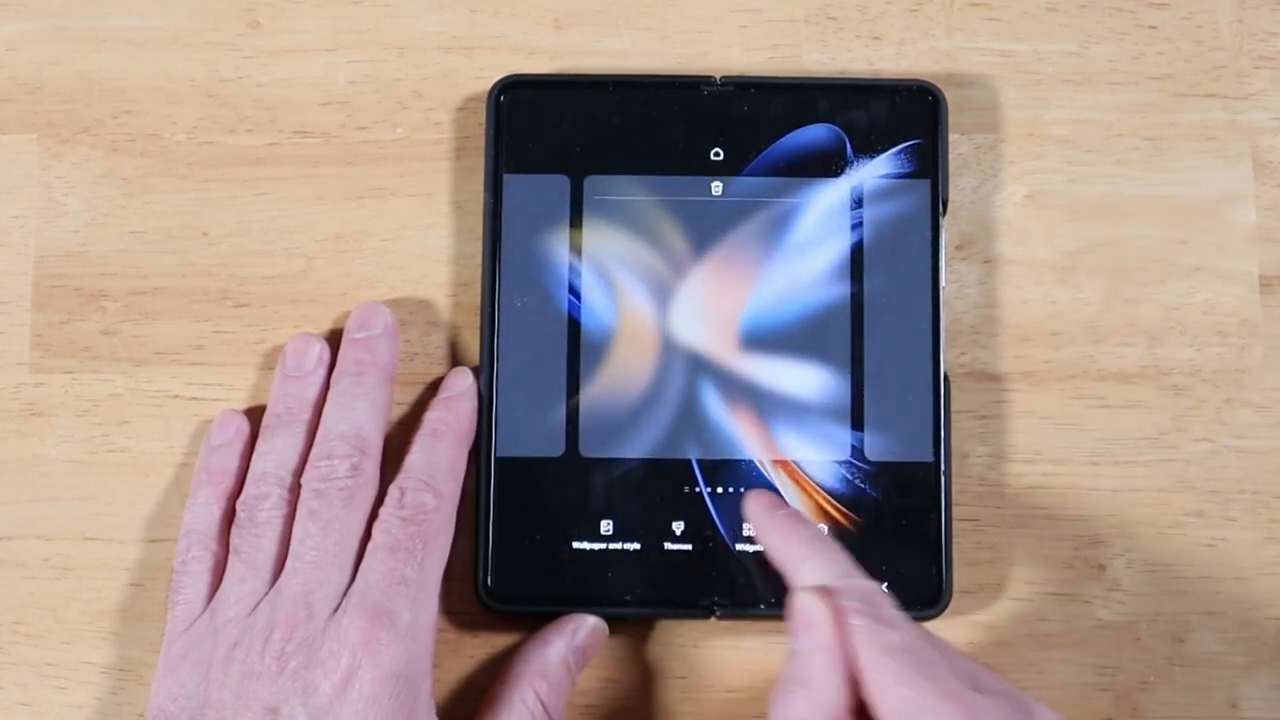
Add the Chrome Dino widget from the Widgets picker, then reopen the widget list.
{"action": "left_click", "coordinate": [752, 536]}
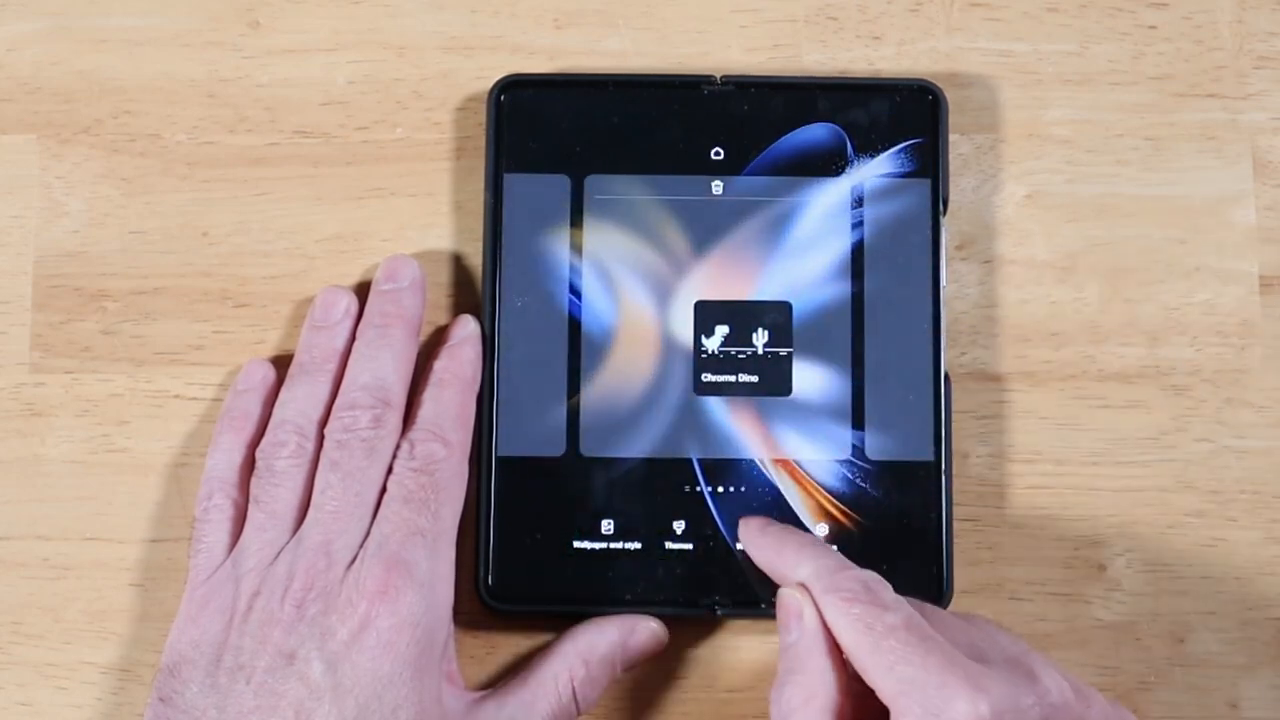
{"action": "left_click", "coordinate": [756, 524]}
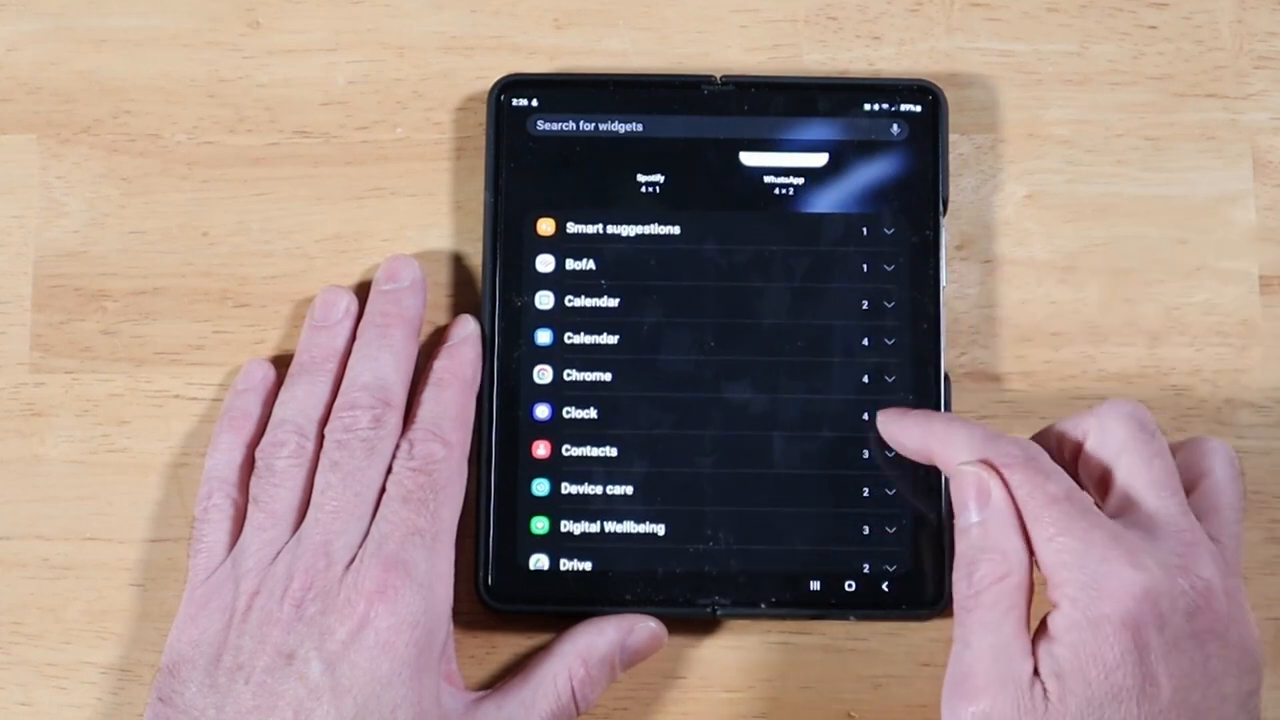
{"action": "left_click", "coordinate": [888, 412]}
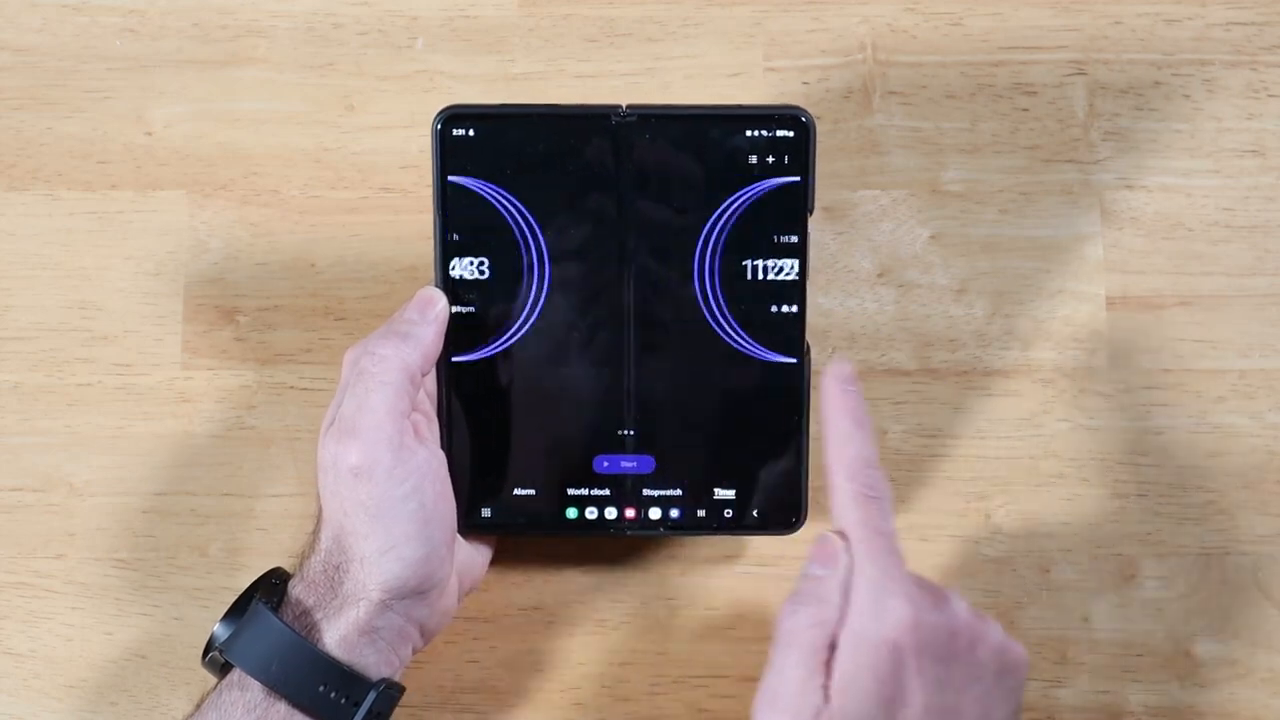
Start the 30-minute Clock timer so it begins counting down.
{"action": "left_click", "coordinate": [624, 464]}
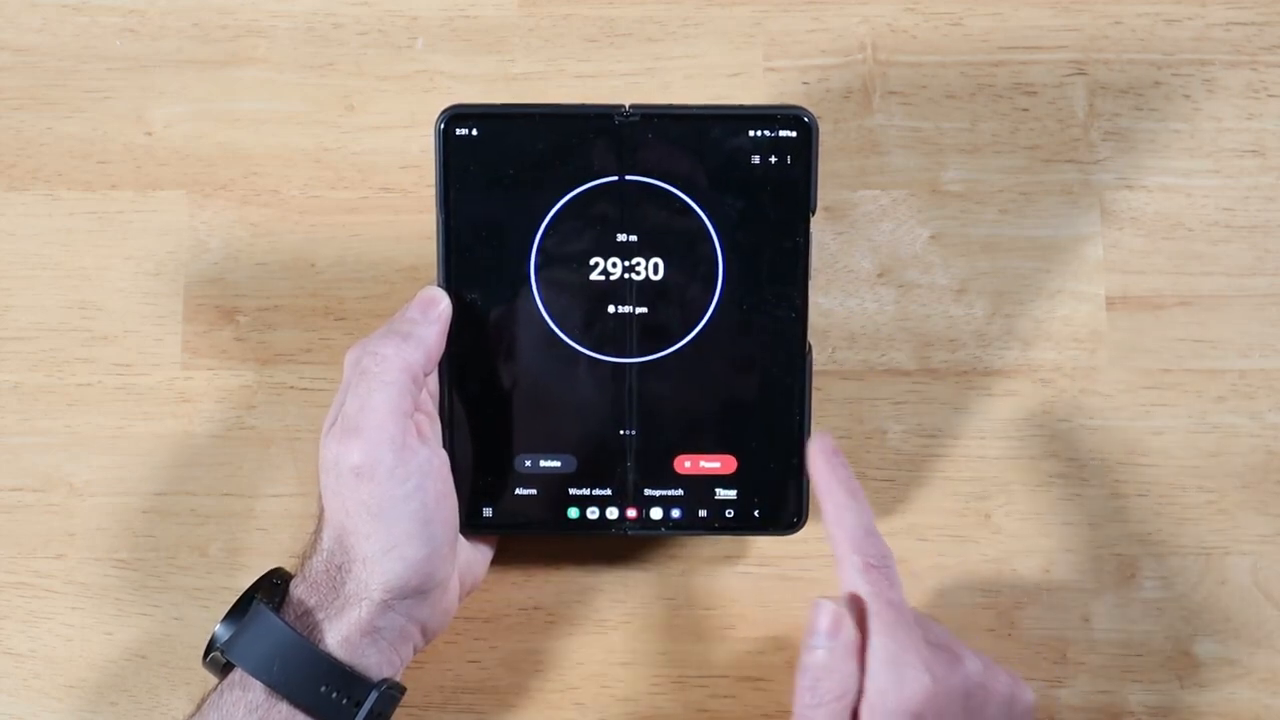